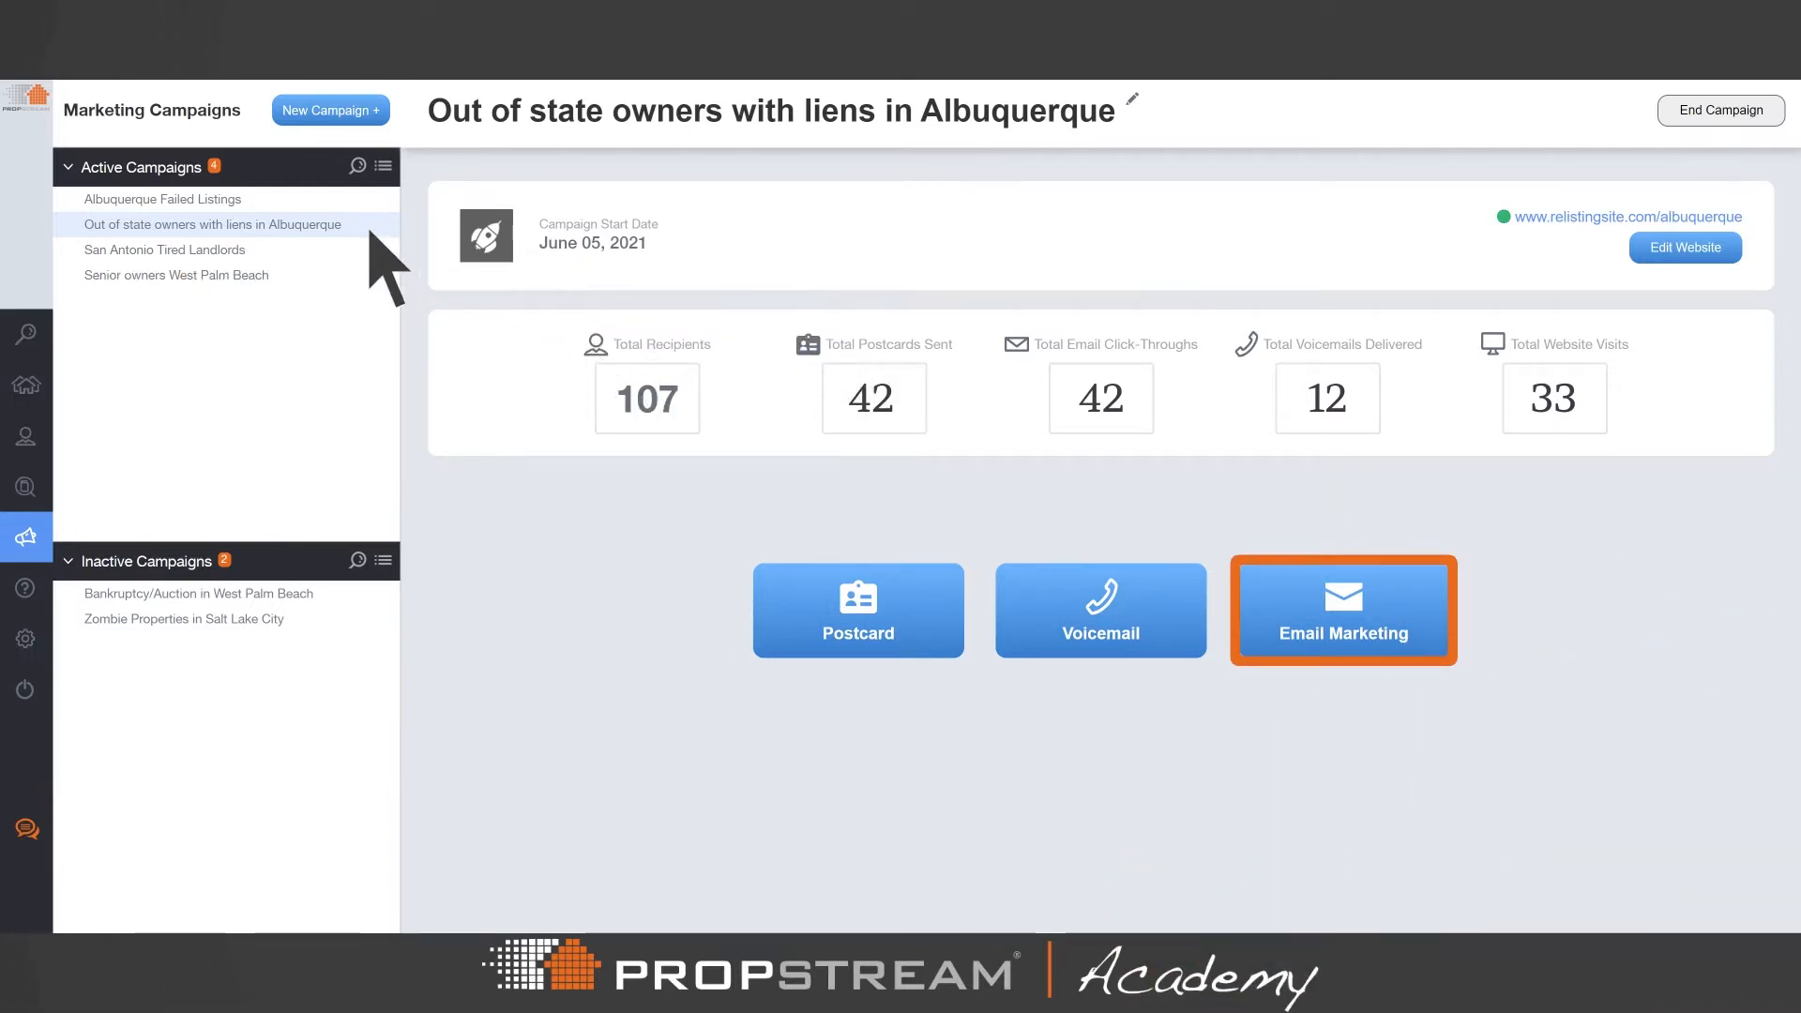
mouse_move(382, 247)
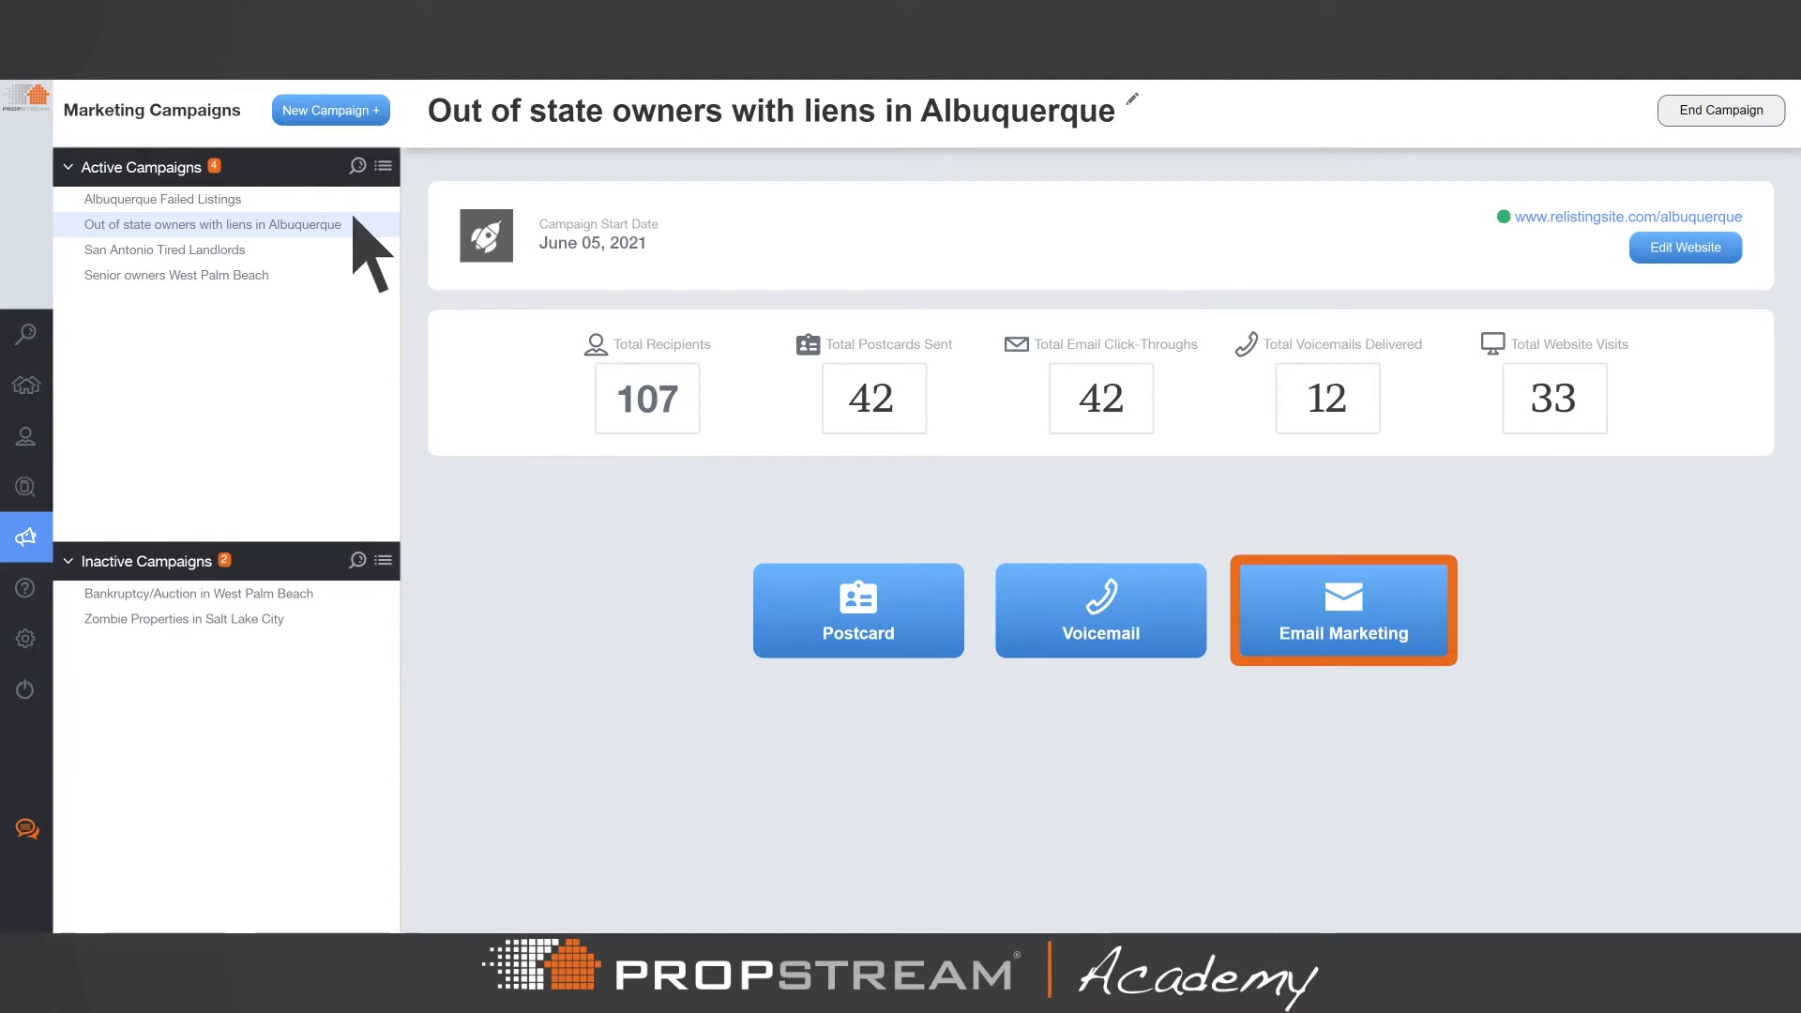
Step: Open Email Settings for the Albuquerque out-of-state owners with liens campaign
left_click(1341, 609)
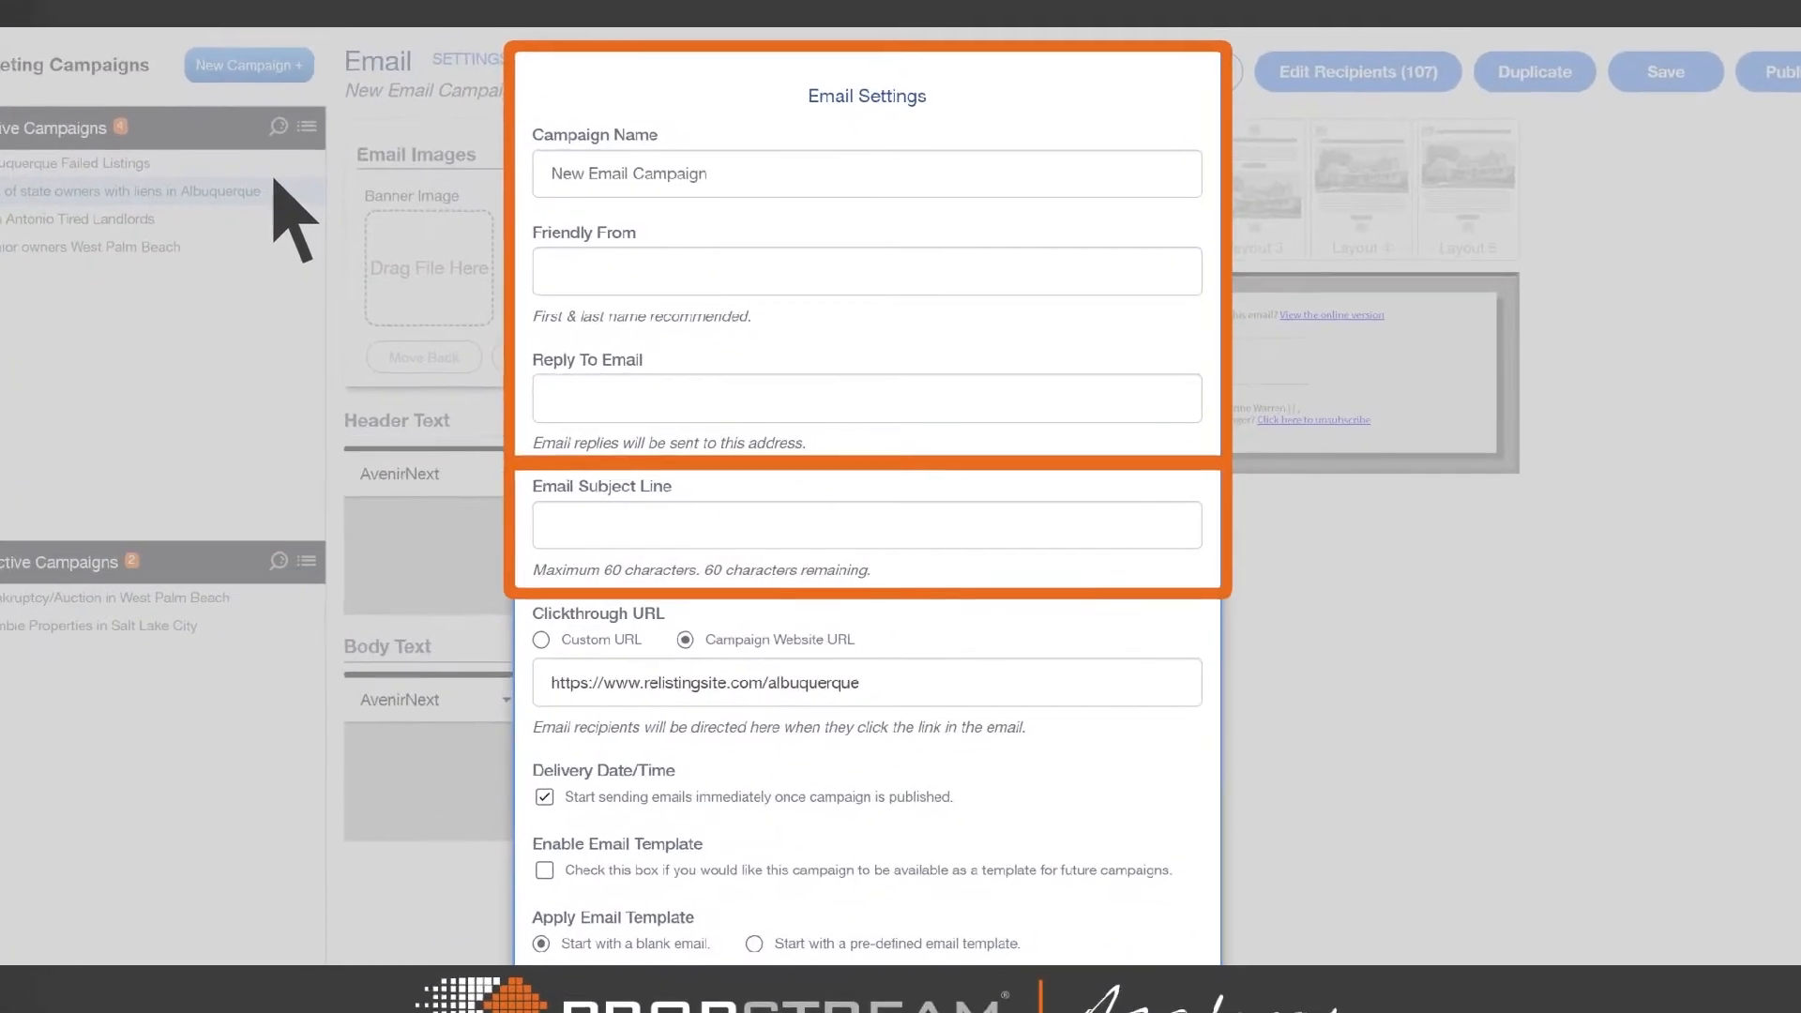
scroll("down", 3)
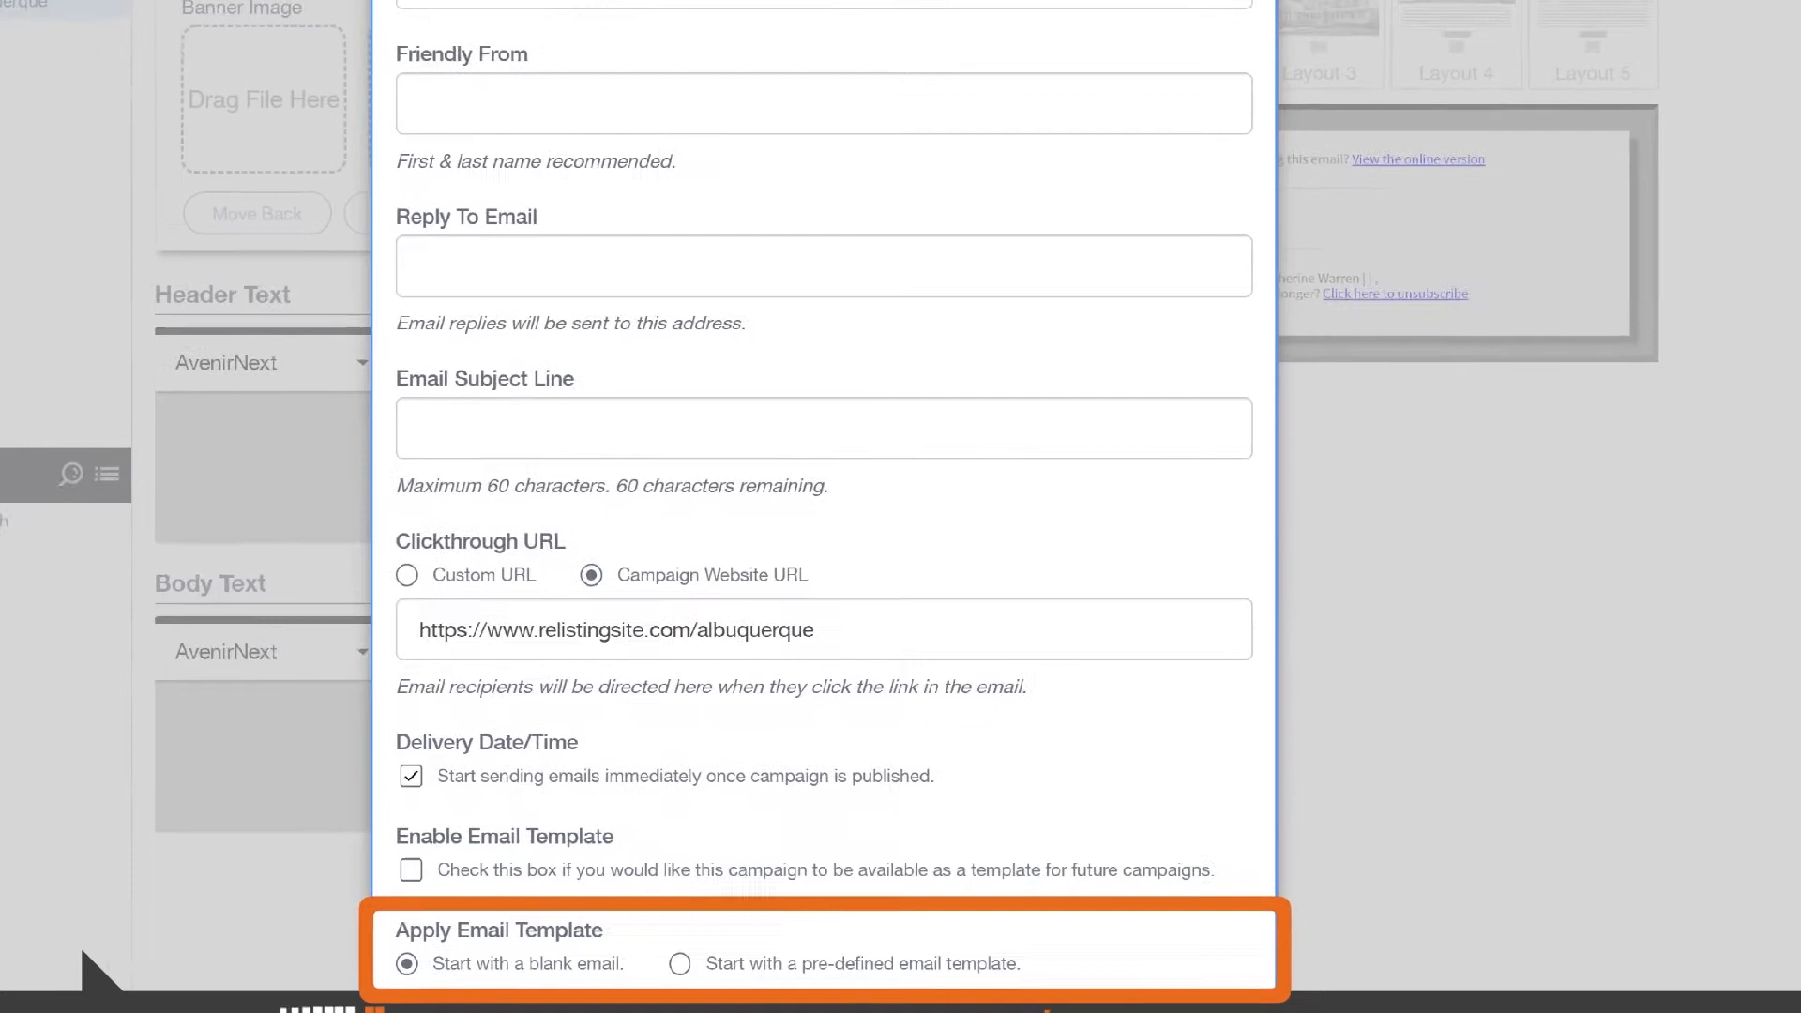
scroll("down", 3)
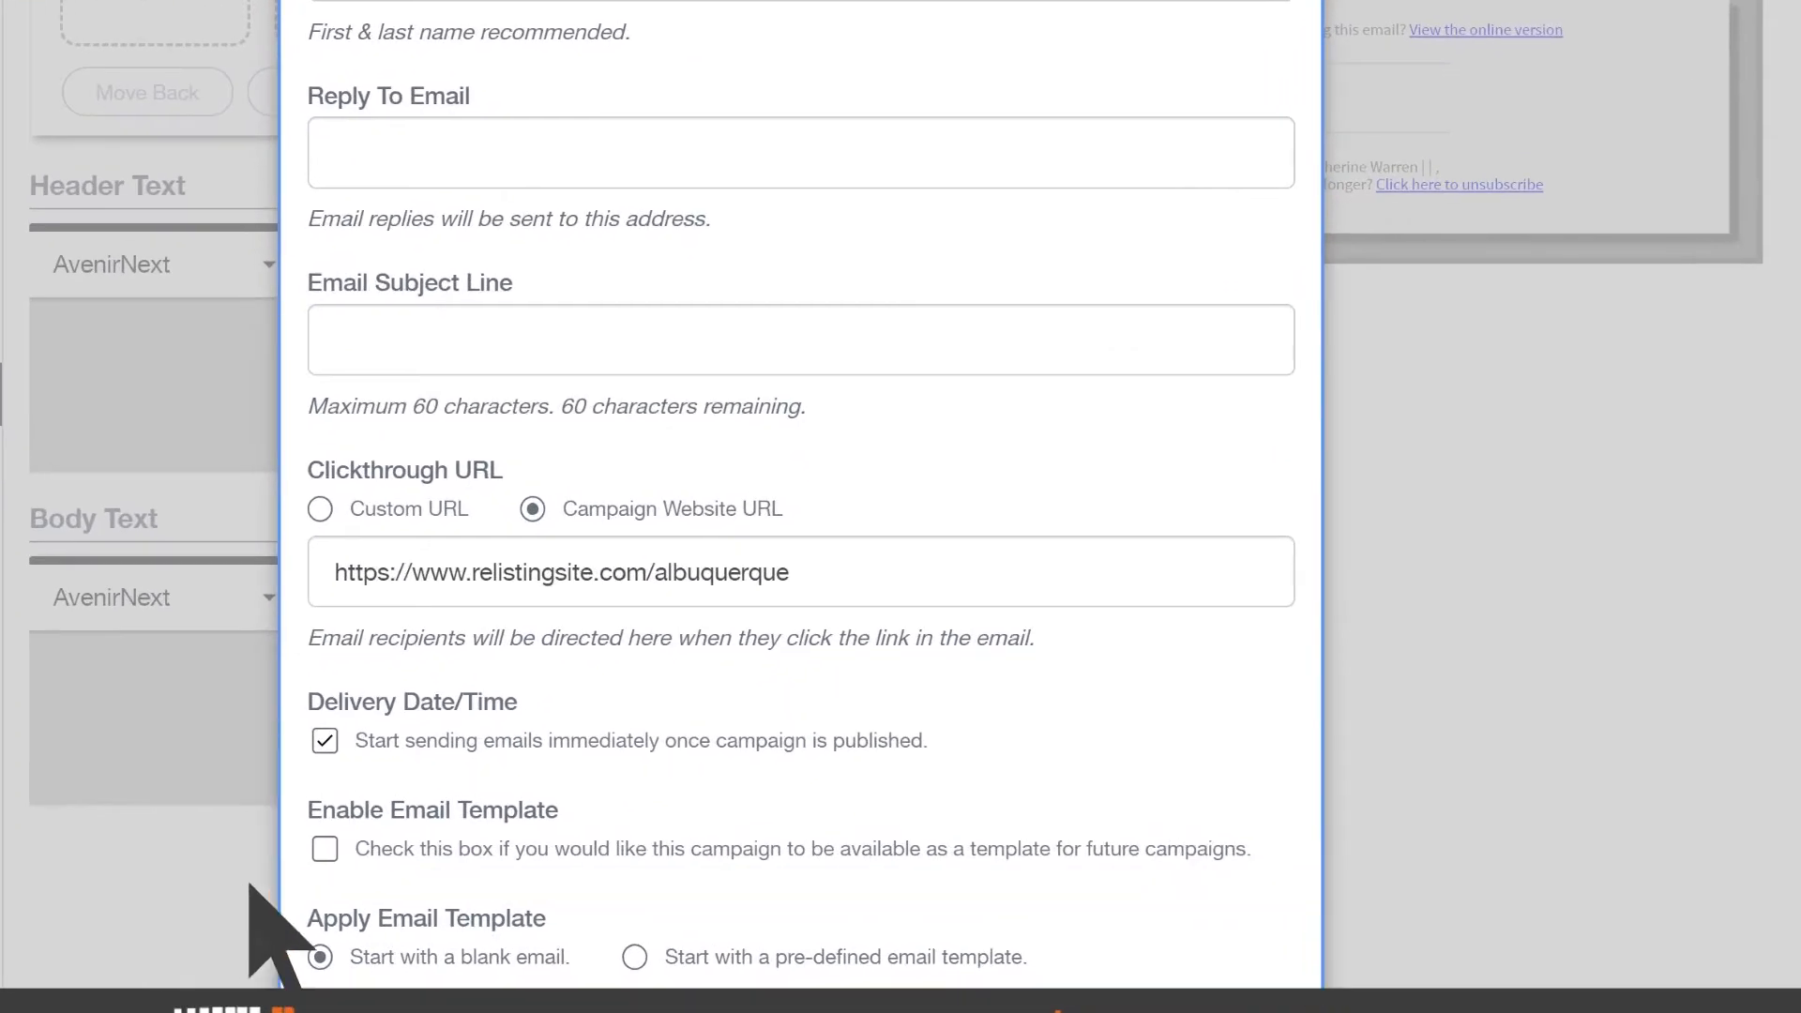
left_click(323, 849)
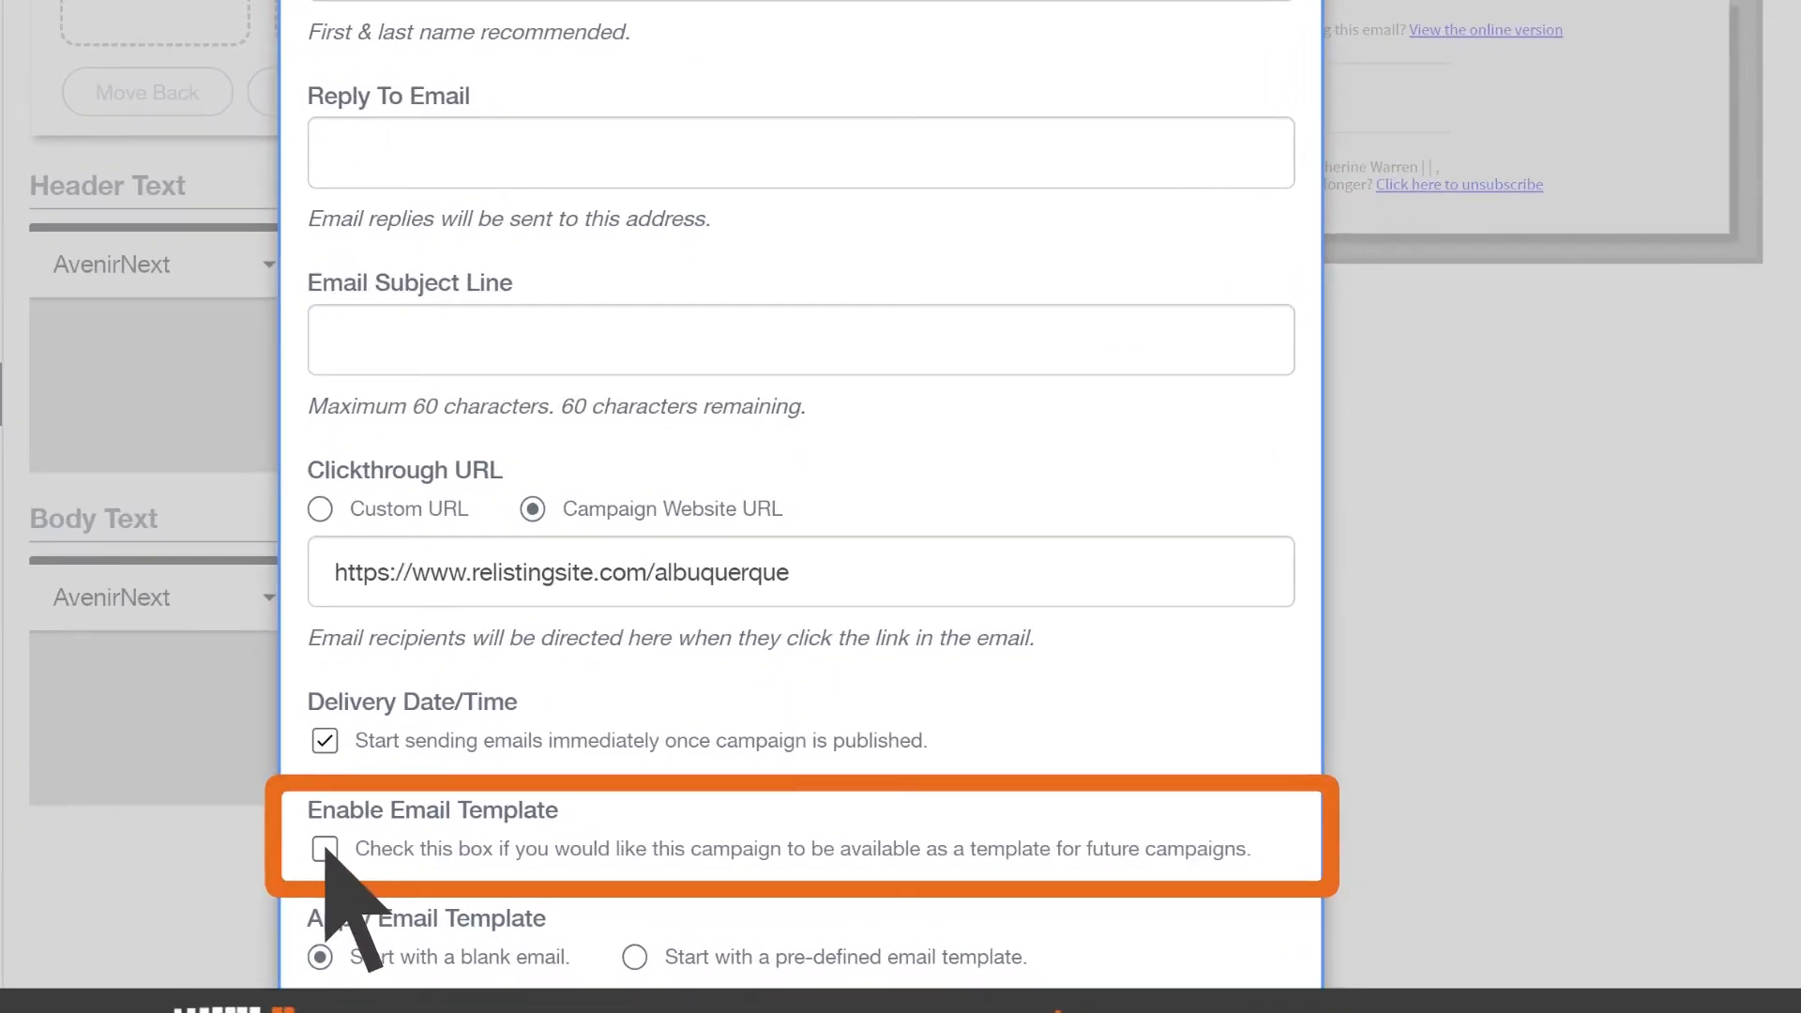